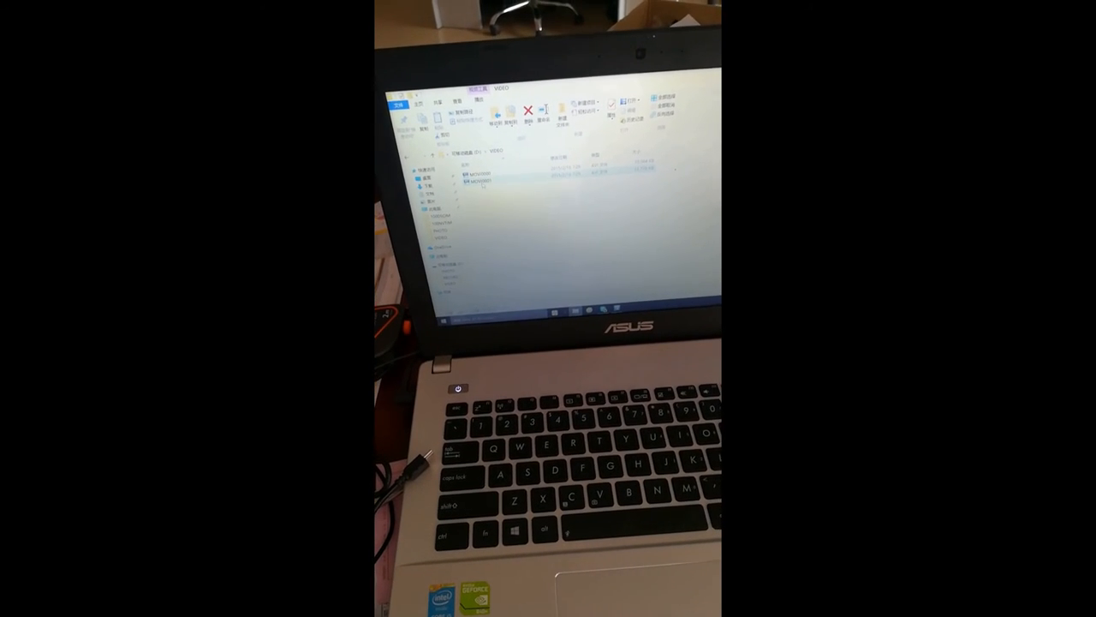
Step: Play the recorded camera video clip from the Videos folder in the media player
{"action": "double_click", "coordinate": [480, 181]}
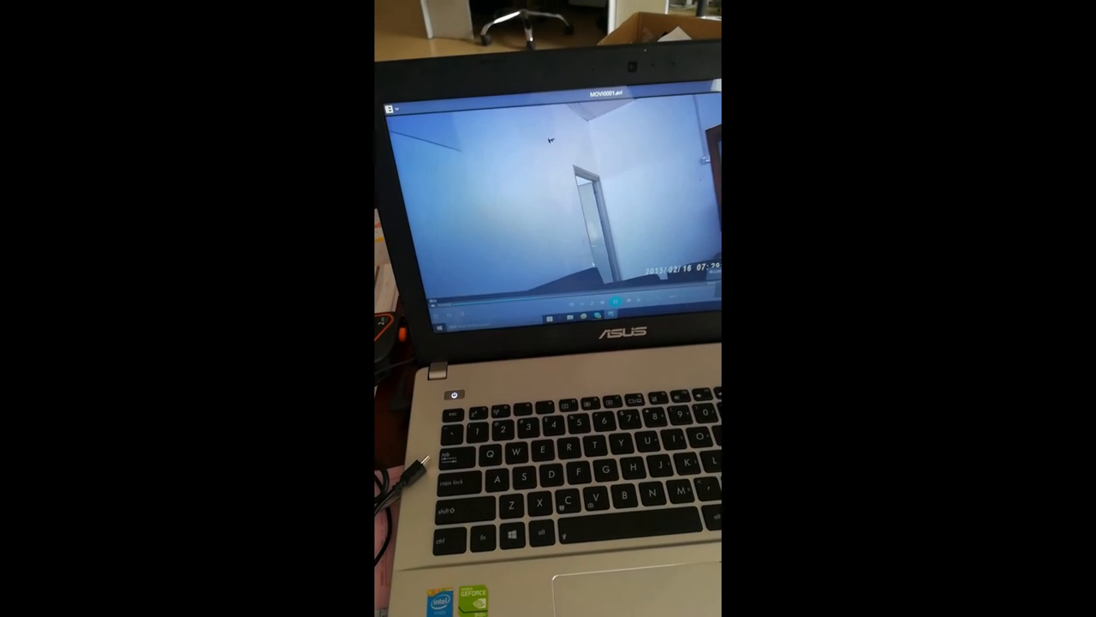